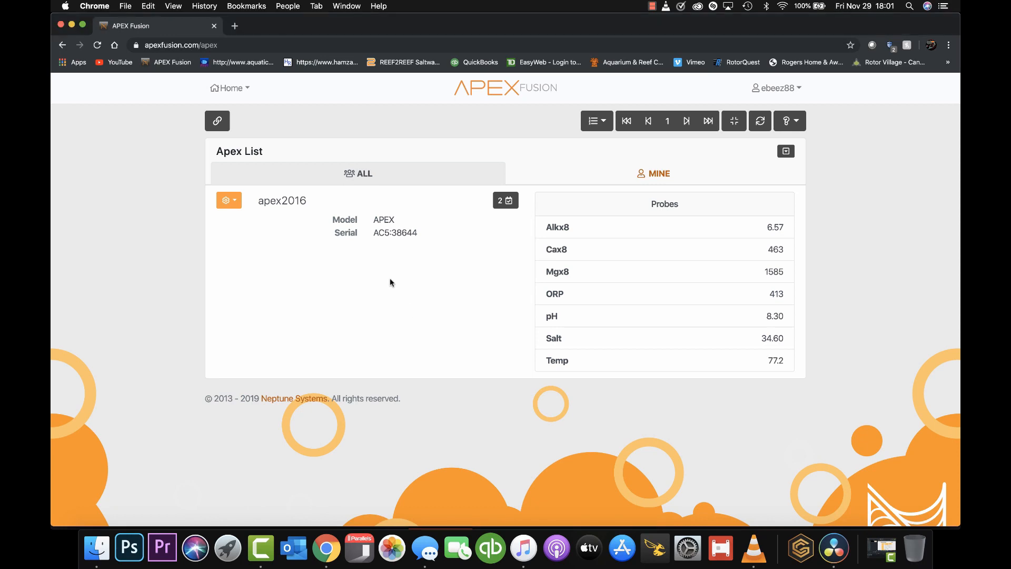
# Open apex2016's configuration task list and scroll down to the Trident setup tasks
pyautogui.click(281, 200)
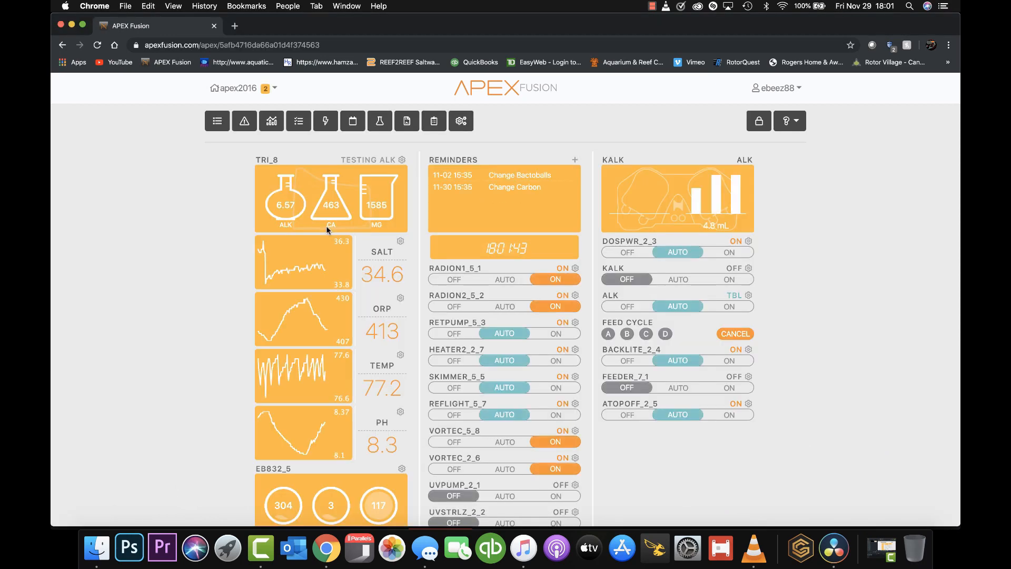
pyautogui.click(434, 121)
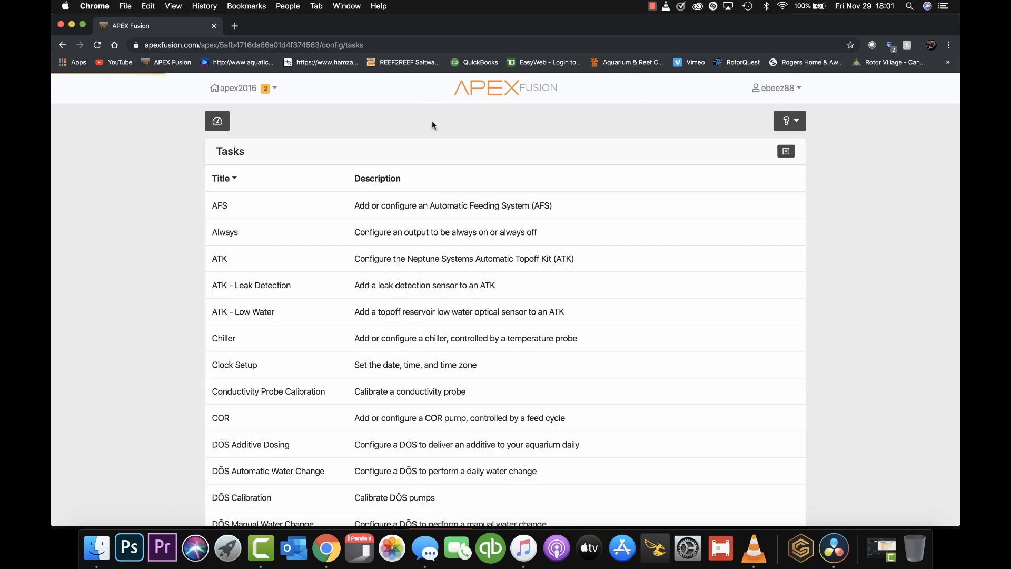
pyautogui.scroll(-3)
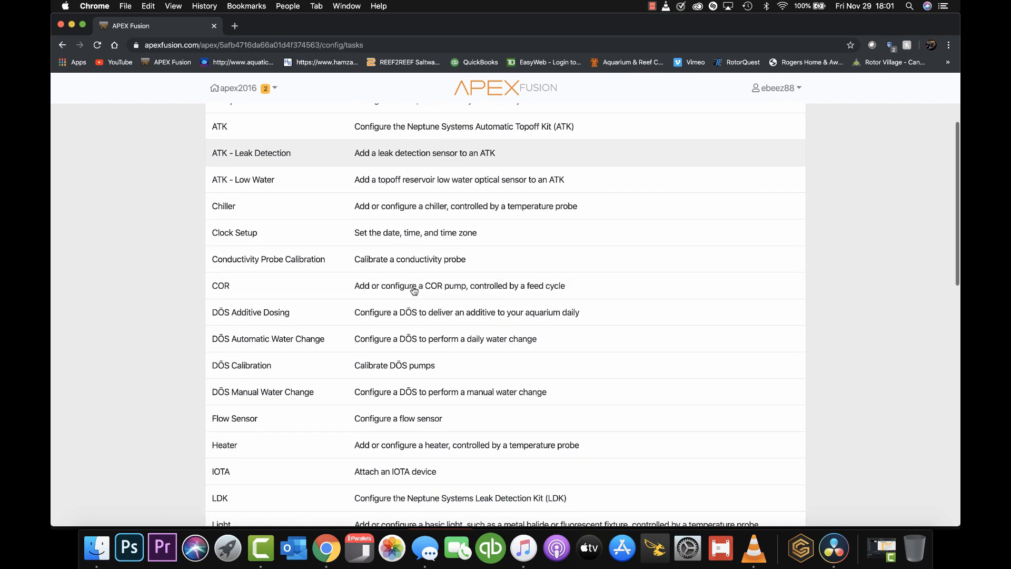
pyautogui.scroll(-3)
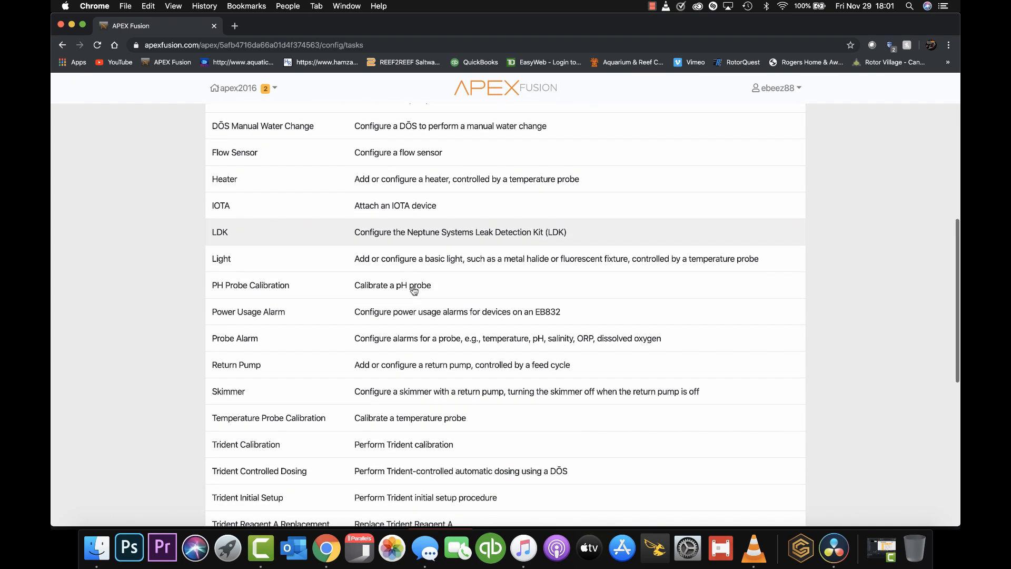
pyautogui.scroll(-3)
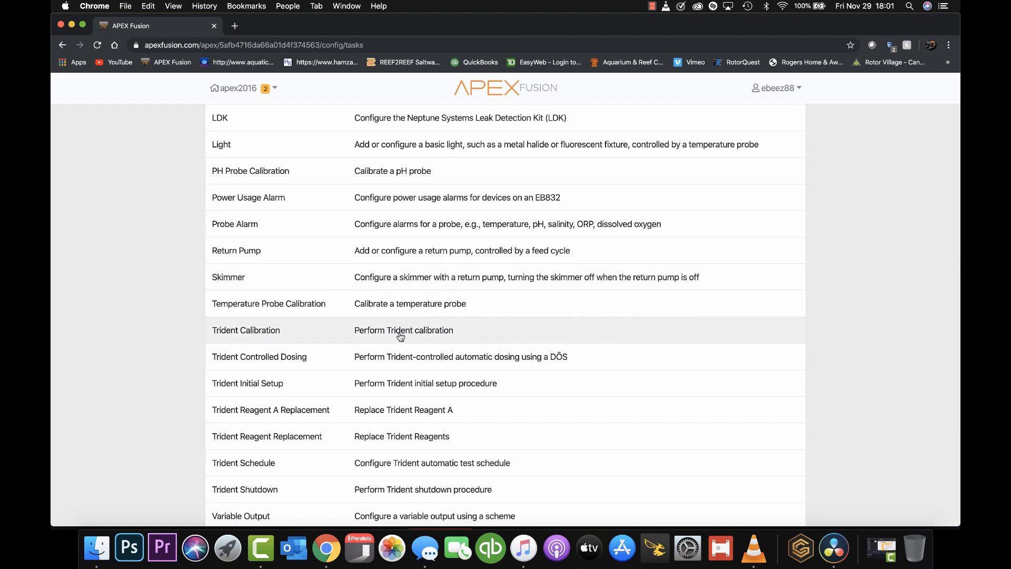
pyautogui.moveTo(391, 387)
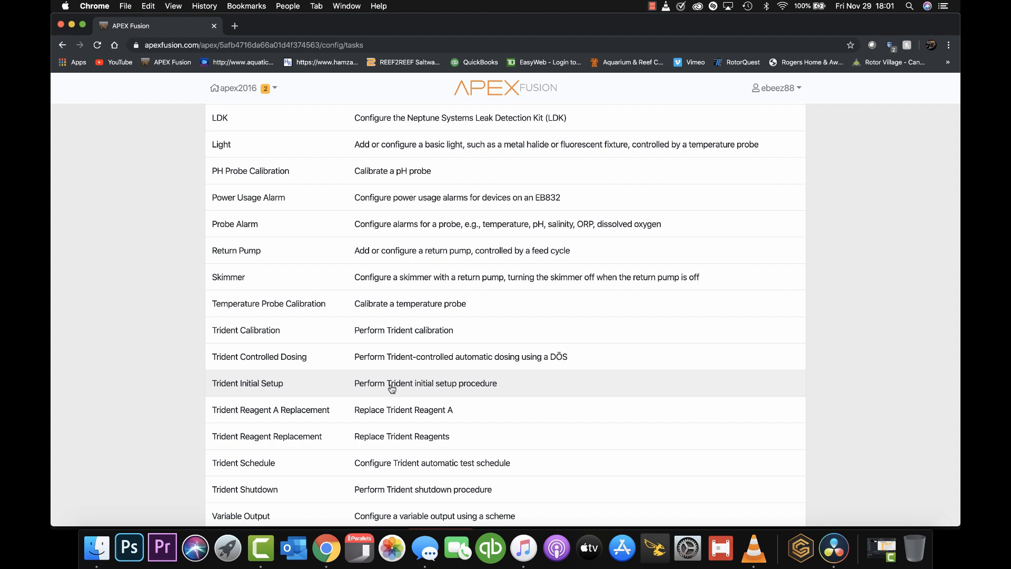
pyautogui.moveTo(645, 6)
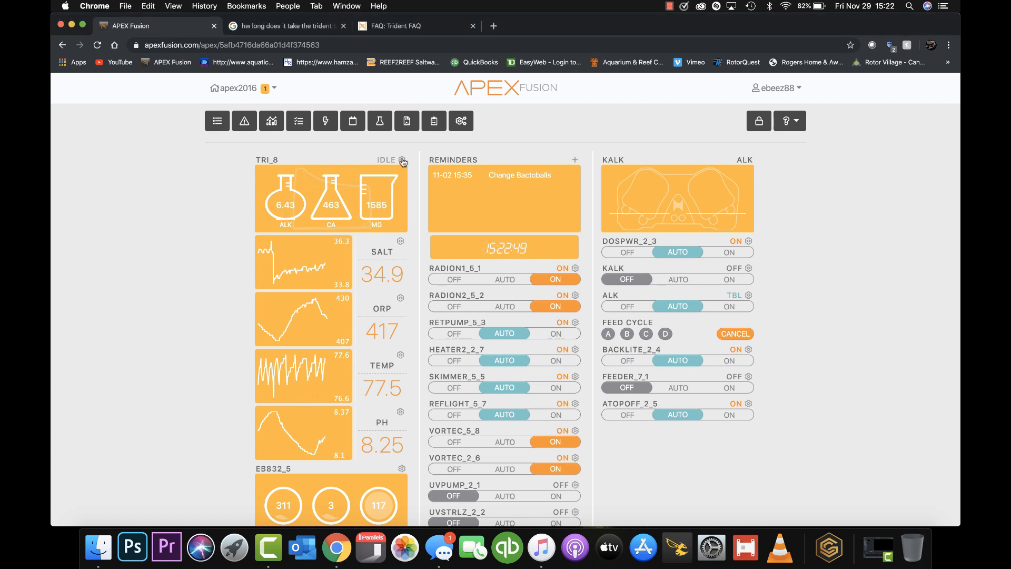
pyautogui.click(402, 160)
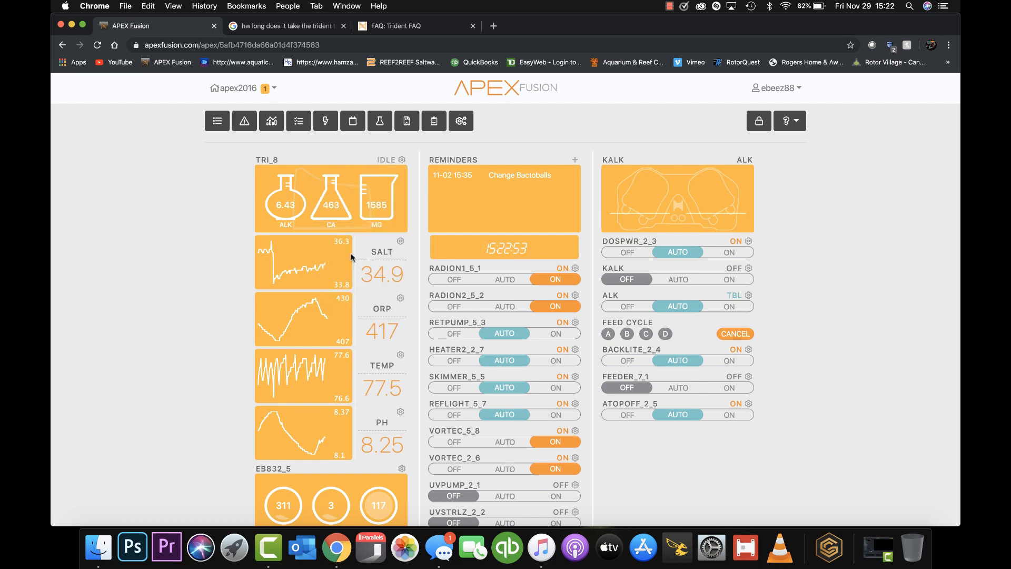
pyautogui.moveTo(351, 176)
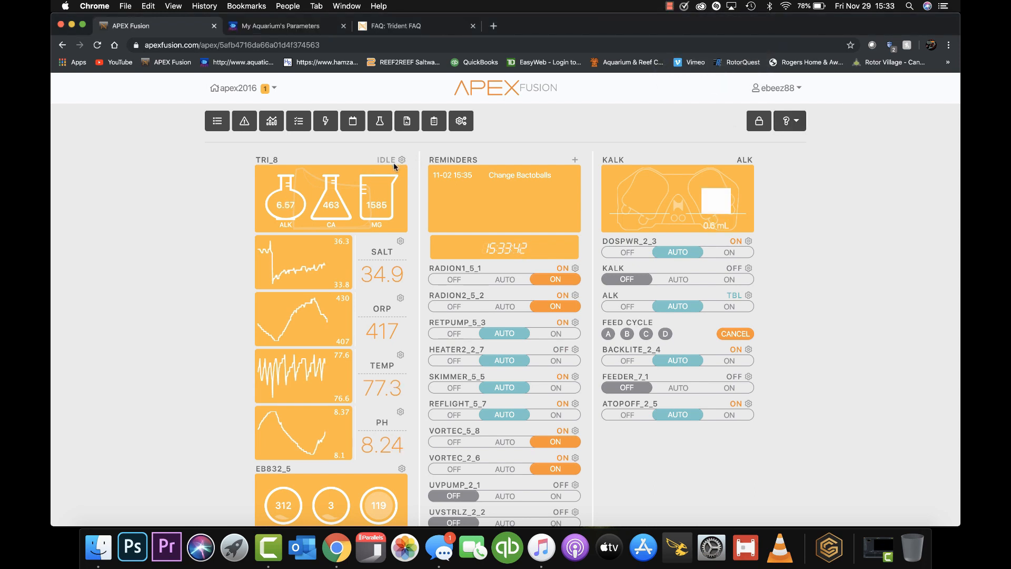
pyautogui.moveTo(278, 212)
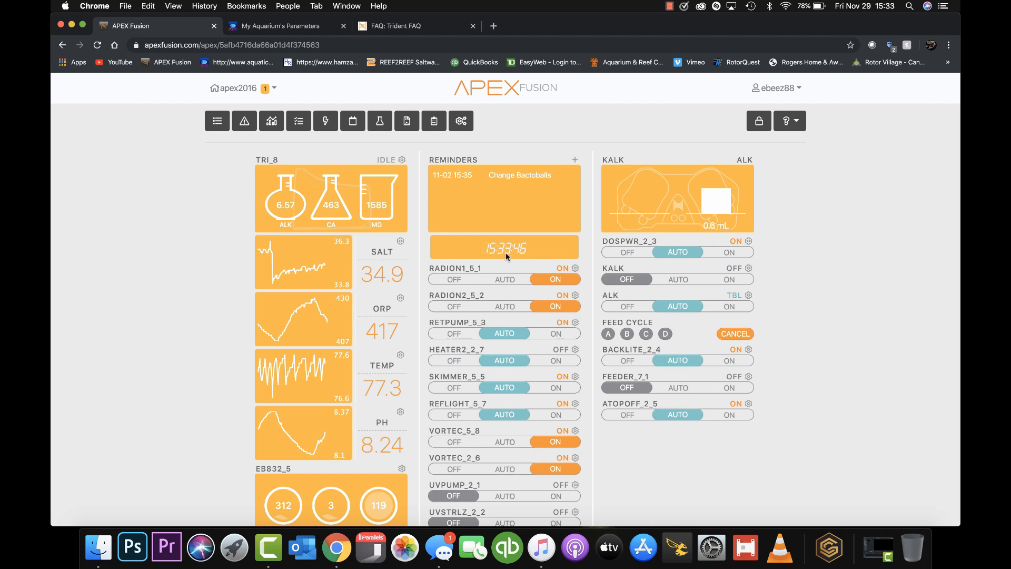
pyautogui.moveTo(543, 245)
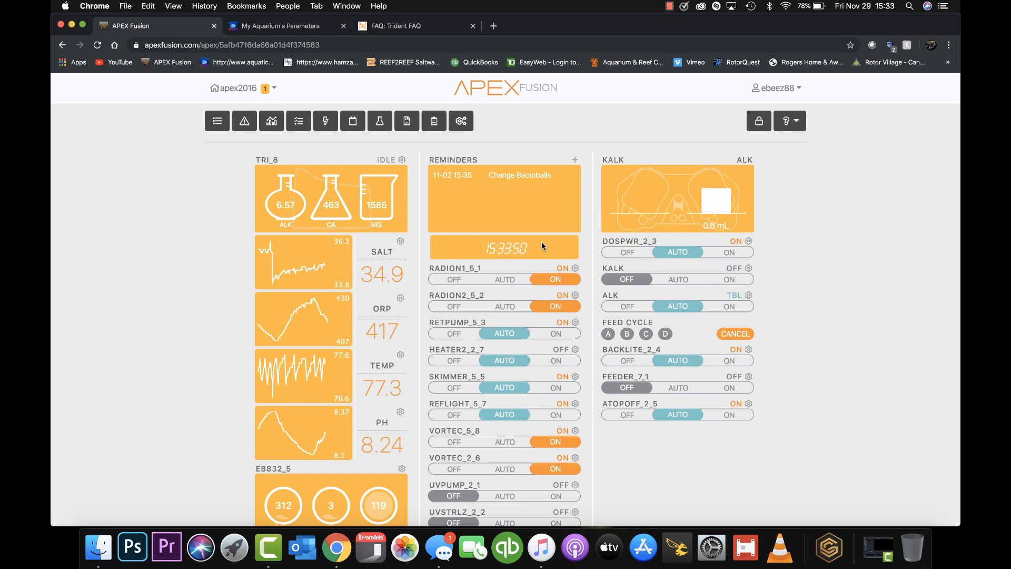
pyautogui.moveTo(668, 13)
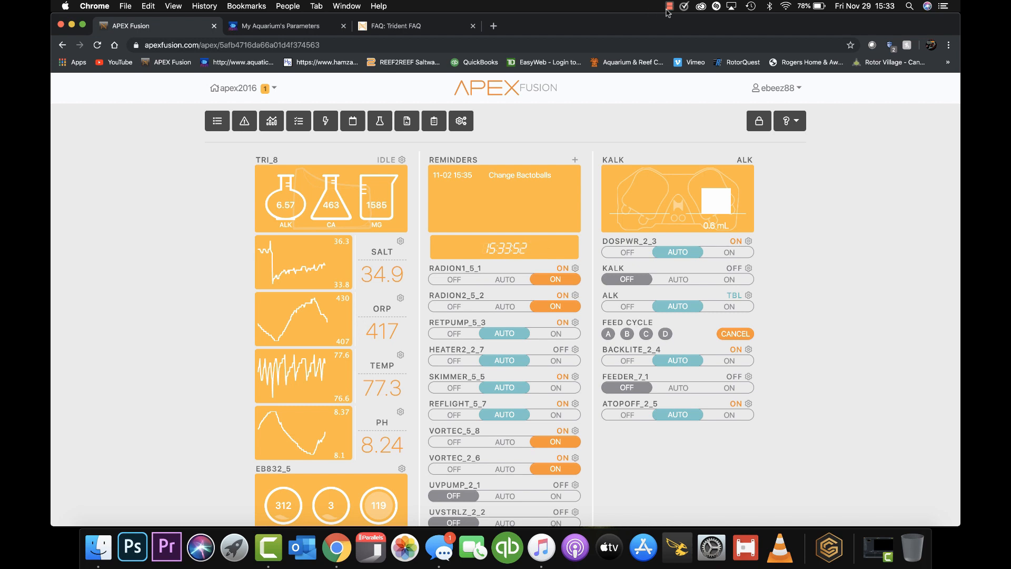
pyautogui.click(668, 6)
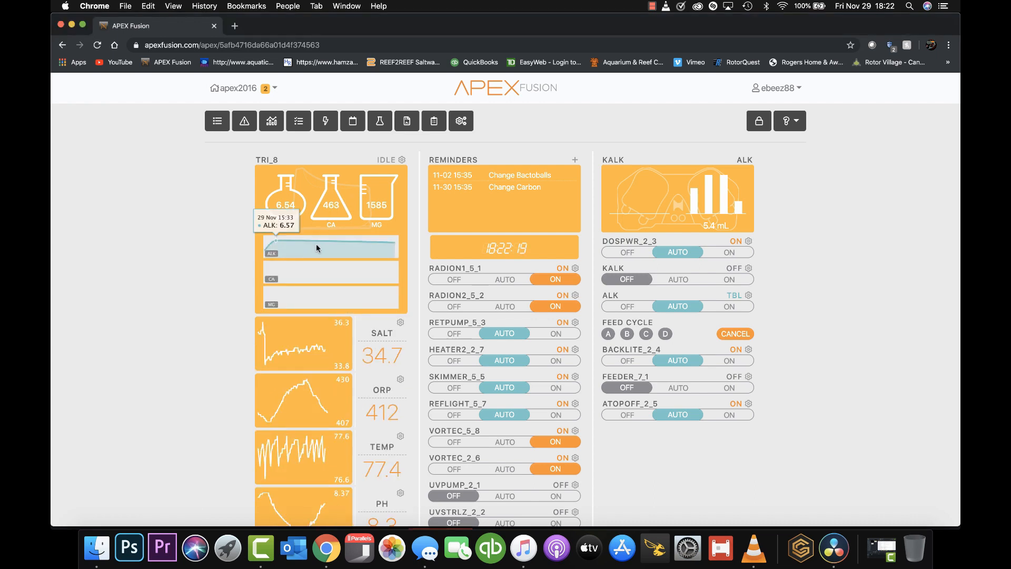
pyautogui.moveTo(331, 271)
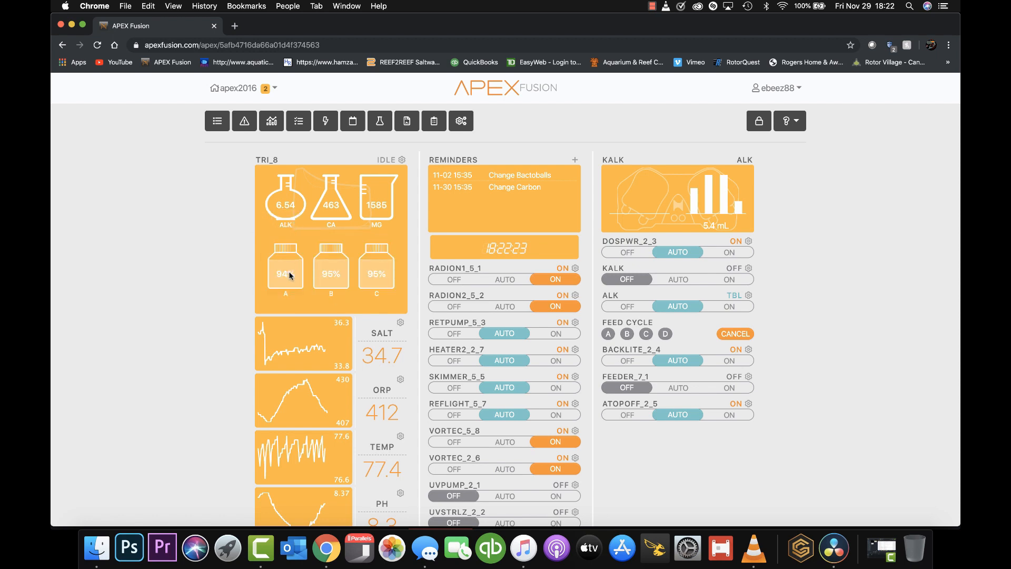
pyautogui.moveTo(330, 198)
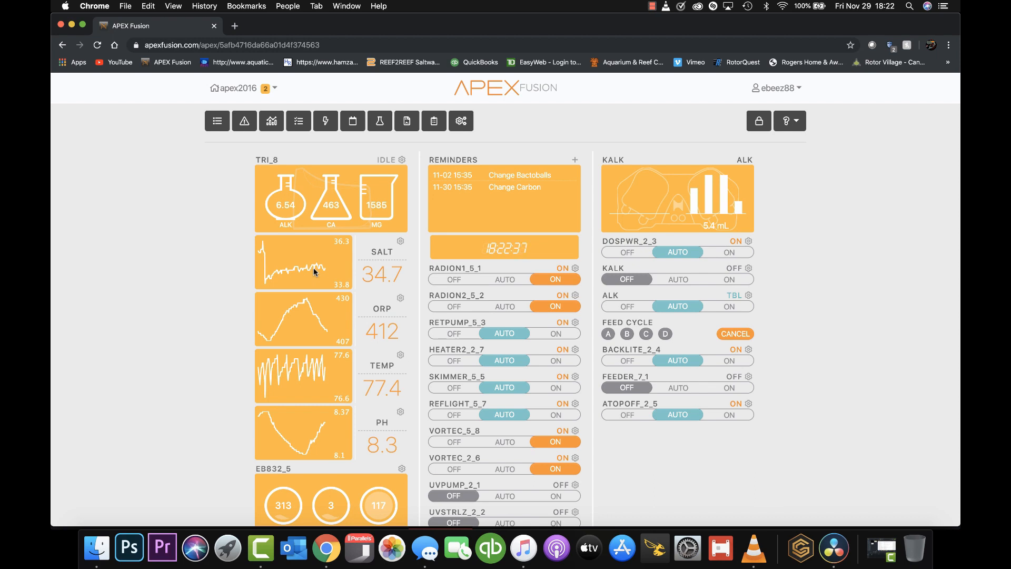
pyautogui.moveTo(731, 29)
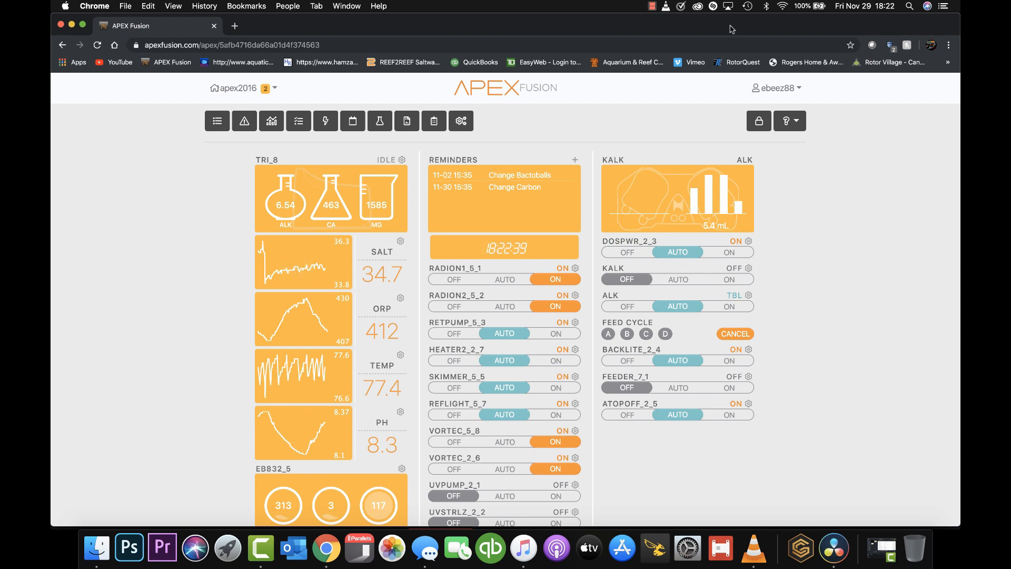
# Check TRI_8's tests-per-day schedule options, then open its Trident configuration page at address 8
pyautogui.click(651, 6)
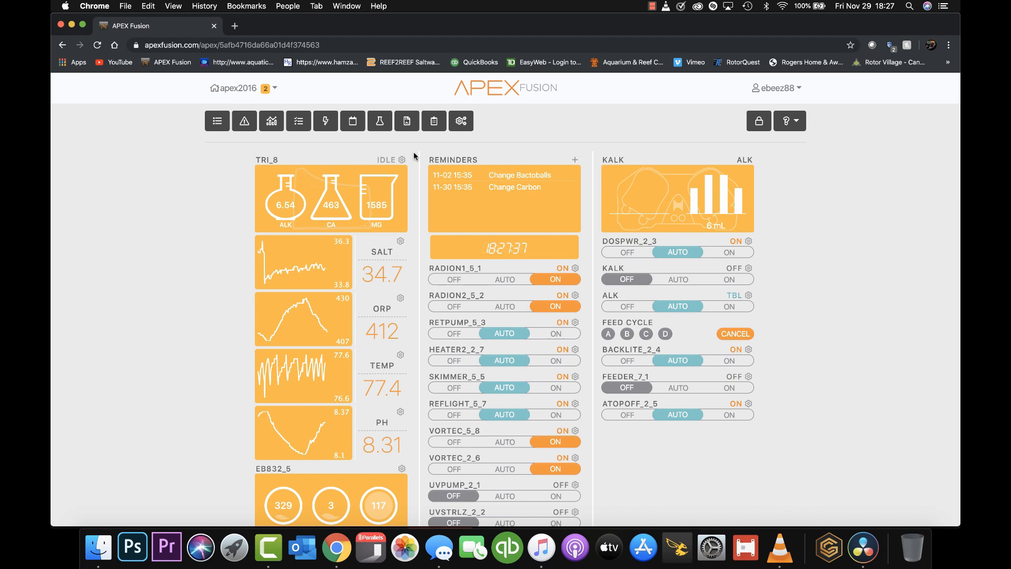
pyautogui.click(401, 159)
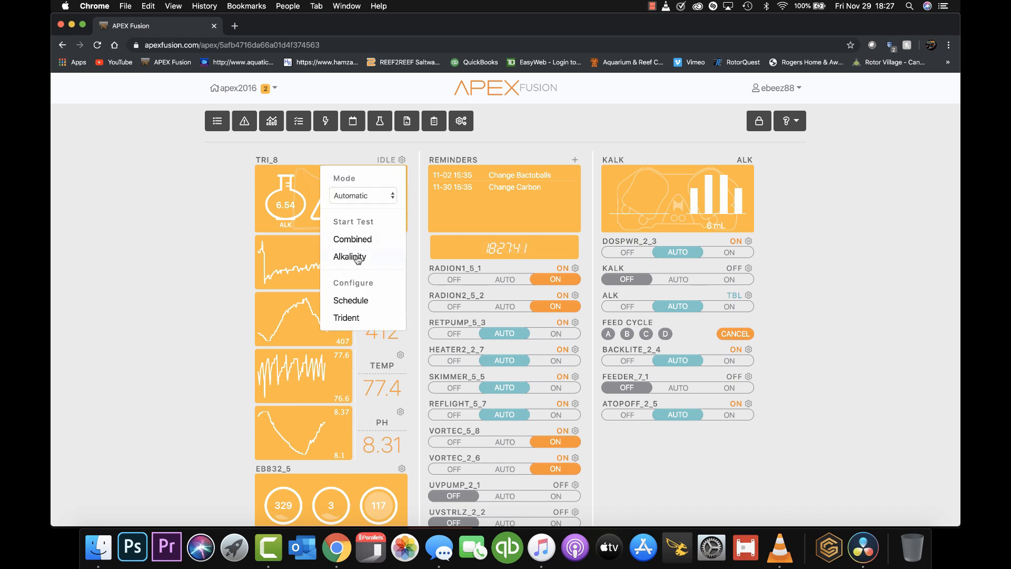
pyautogui.moveTo(360, 245)
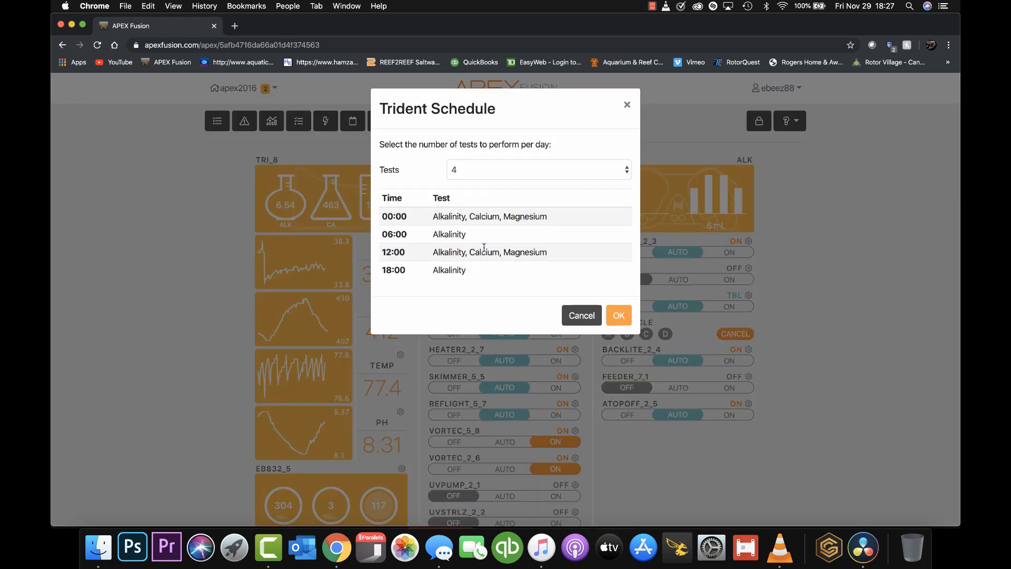
pyautogui.moveTo(441, 226)
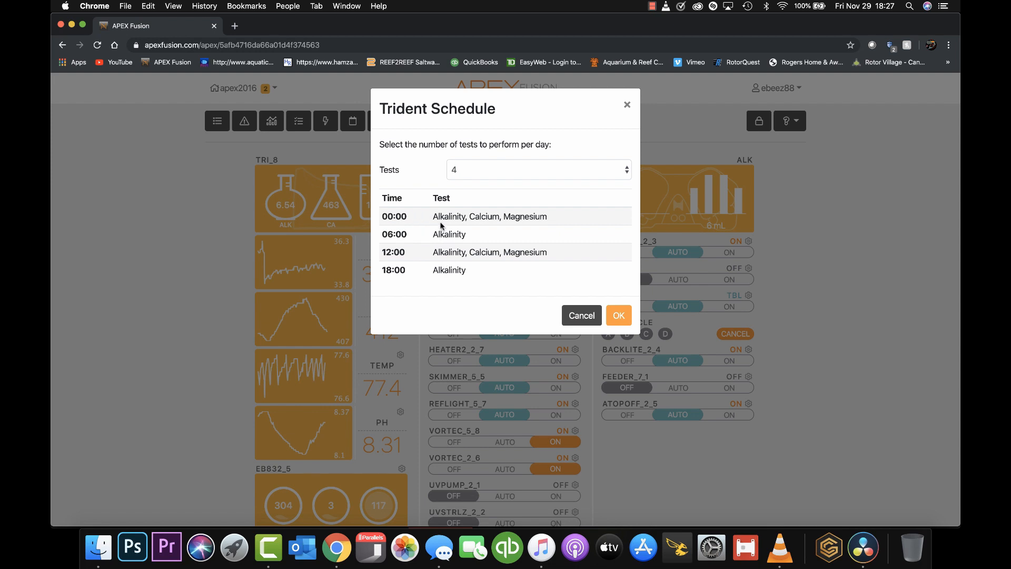
pyautogui.click(538, 169)
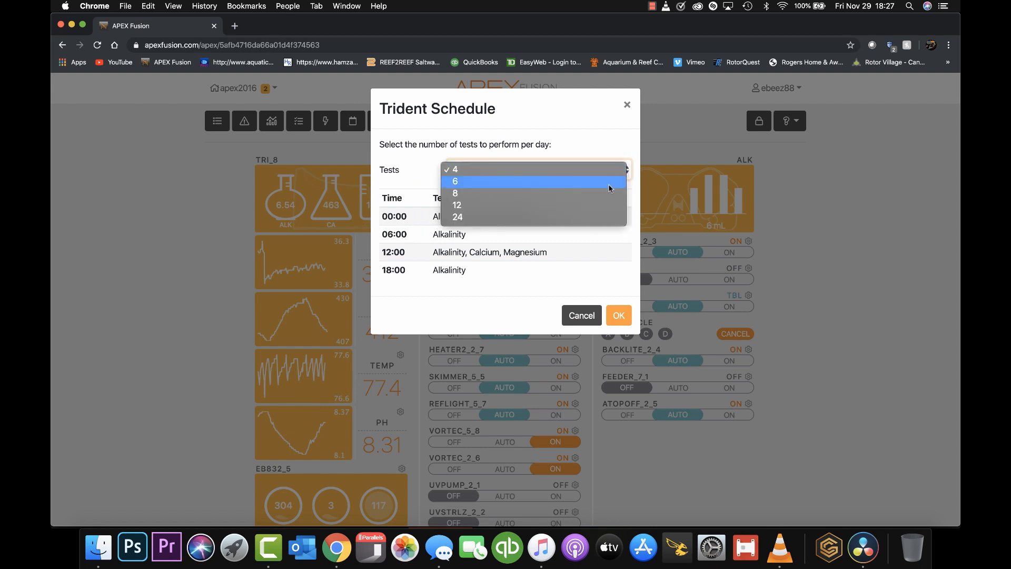
pyautogui.moveTo(575, 192)
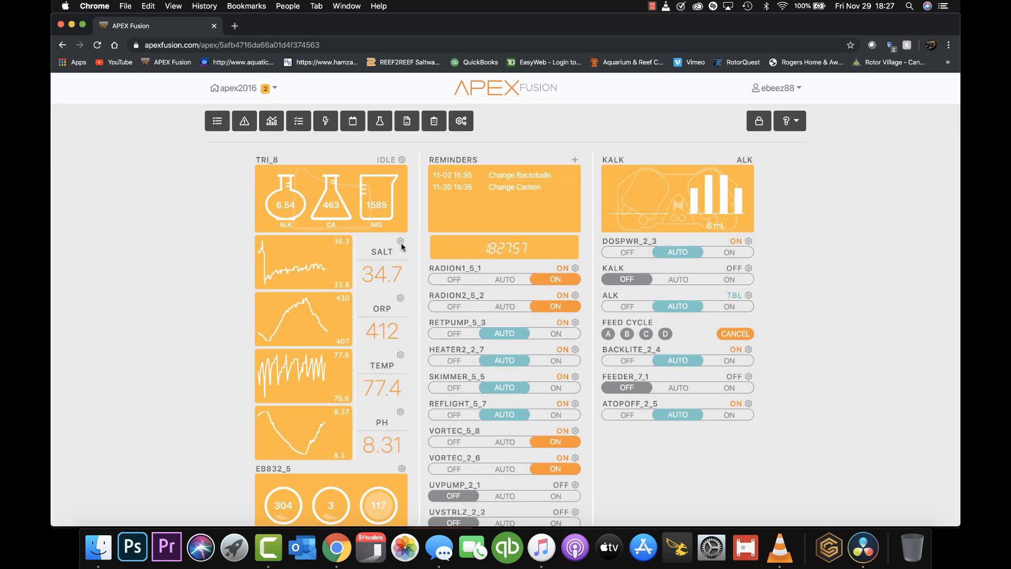
pyautogui.click(400, 160)
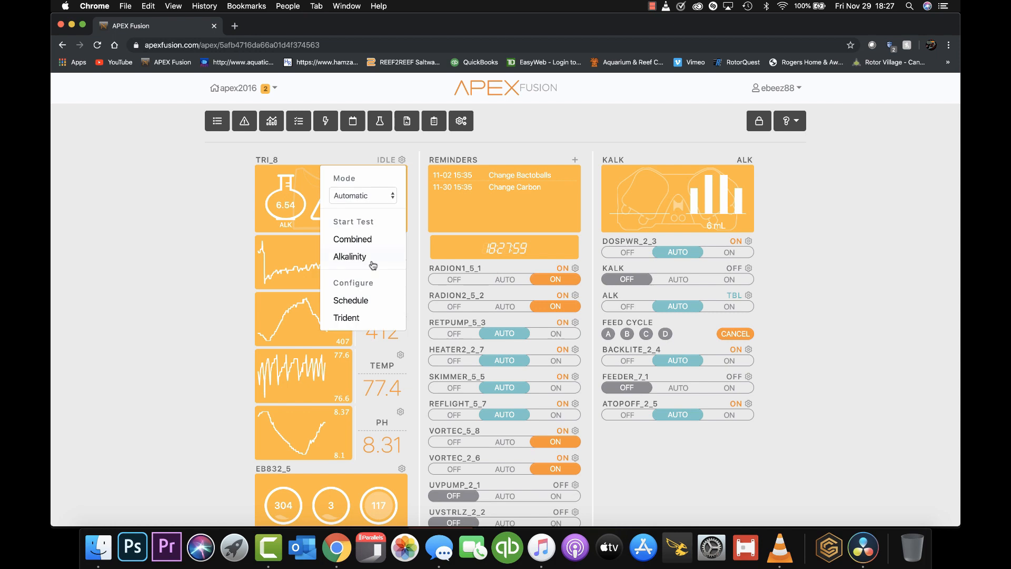
pyautogui.click(346, 317)
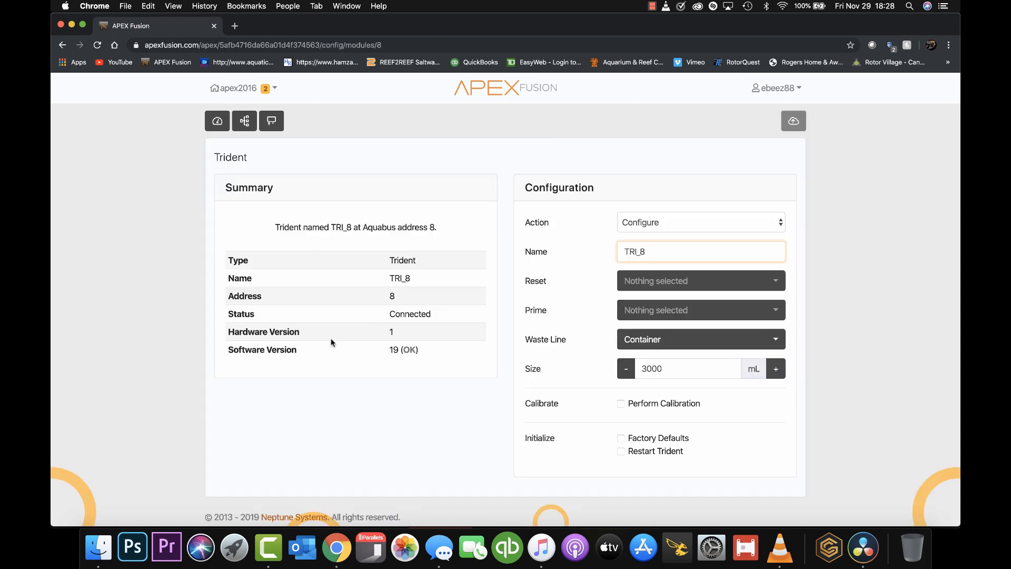
pyautogui.moveTo(296, 368)
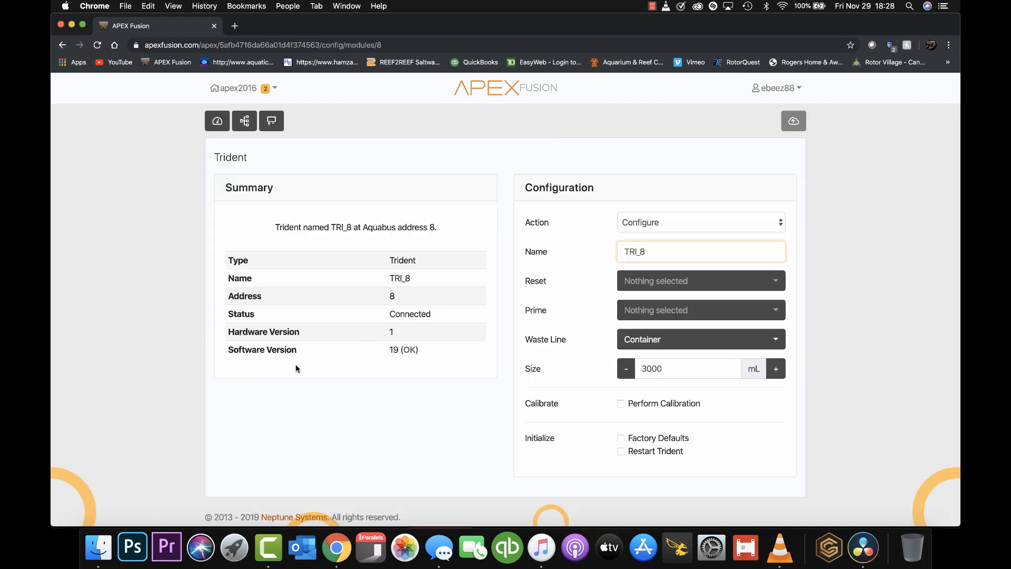
pyautogui.moveTo(399, 359)
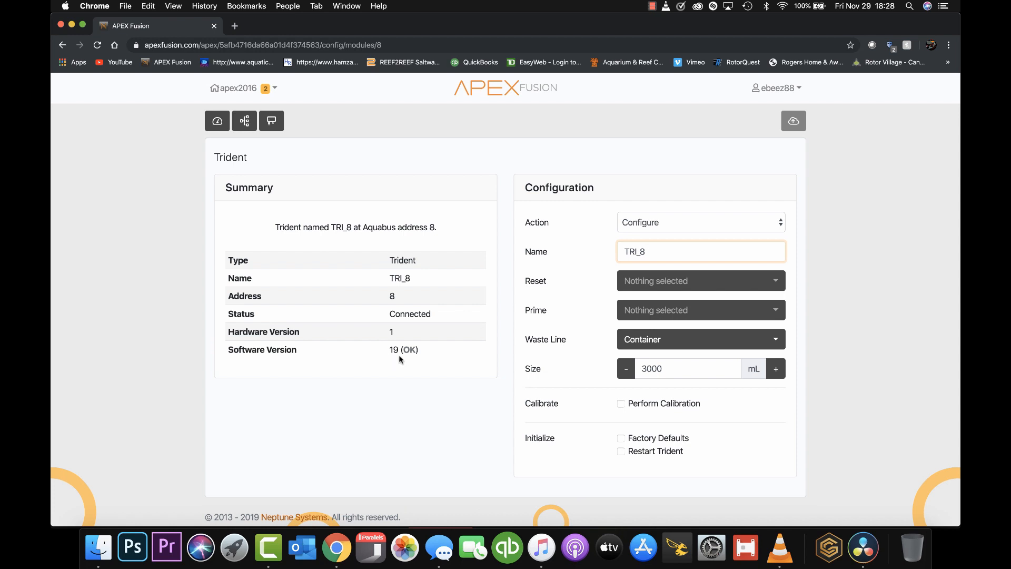
pyautogui.moveTo(638, 416)
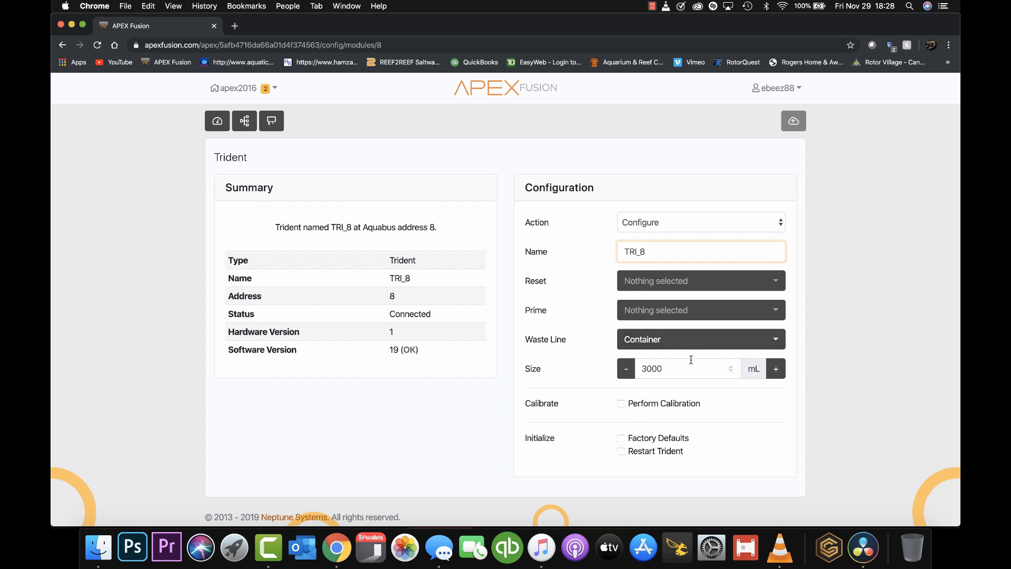
pyautogui.moveTo(690, 354)
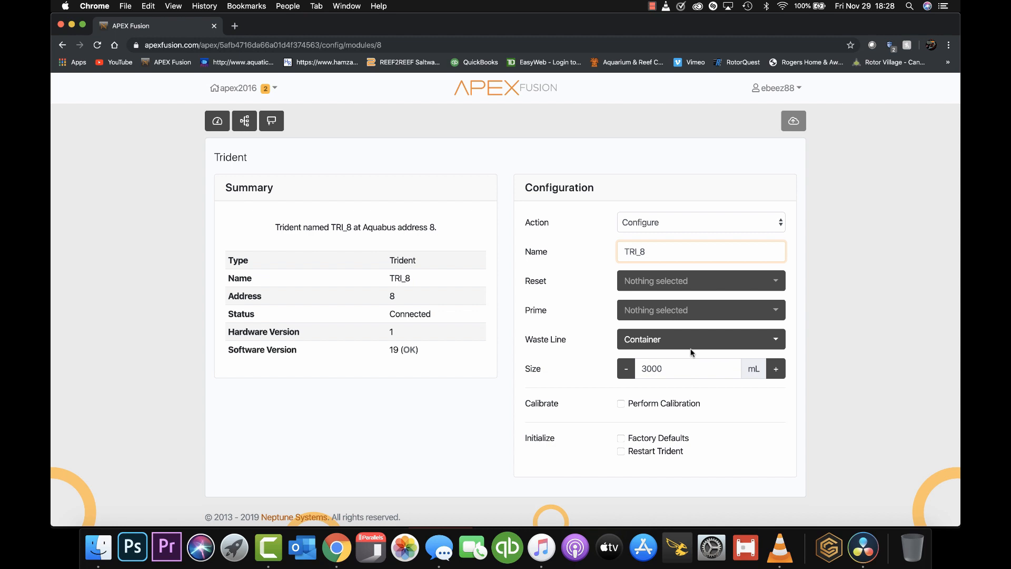
pyautogui.moveTo(549, 291)
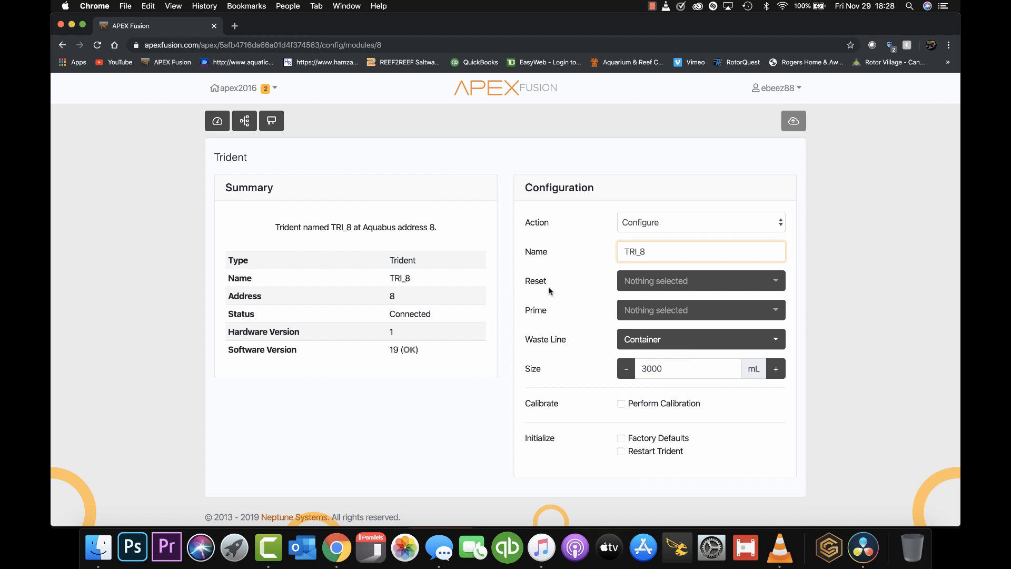
# Go back to the apex2016 dashboard showing TRI_8 alkalinity 6.54, calcium 463, magnesium 1585
pyautogui.click(217, 120)
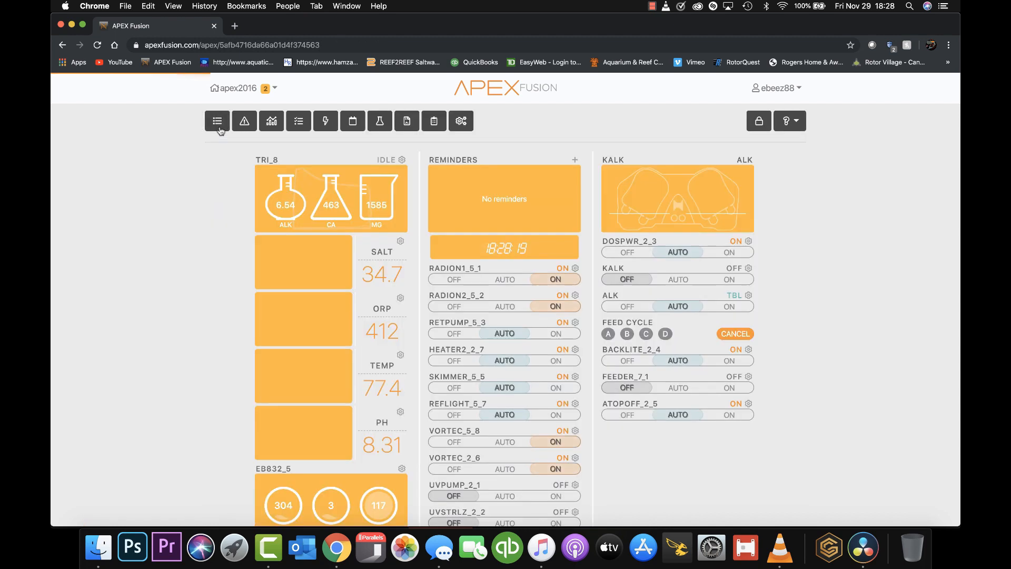
pyautogui.click(216, 121)
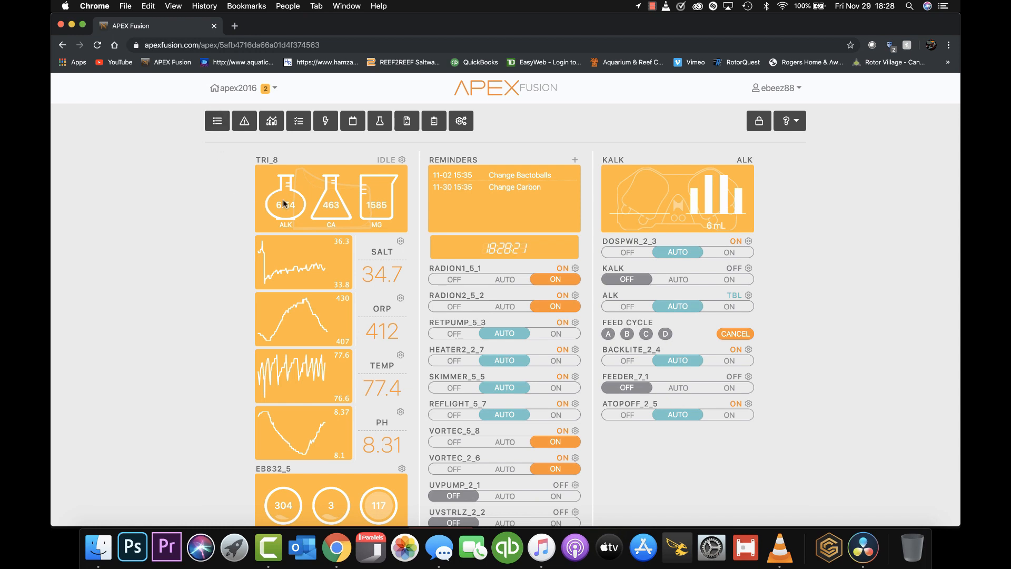